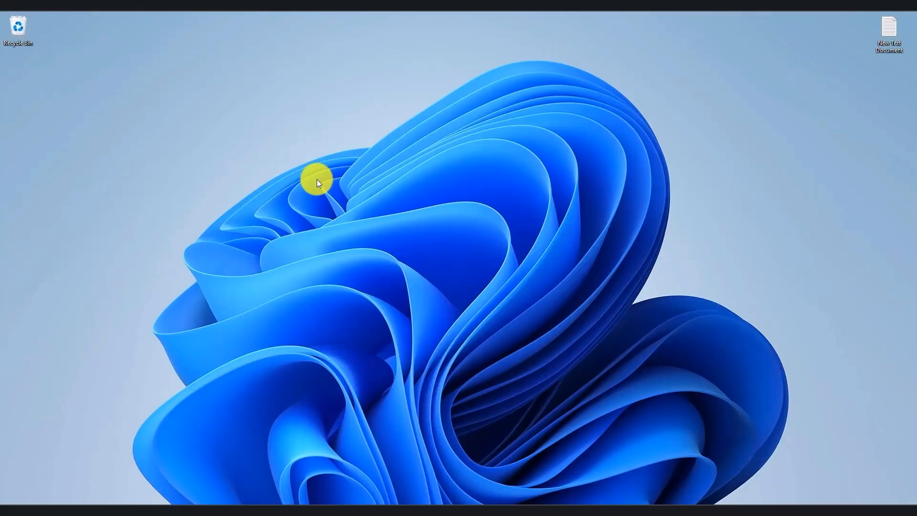
{"action": "mouse_move", "coordinate": [786, 235]}
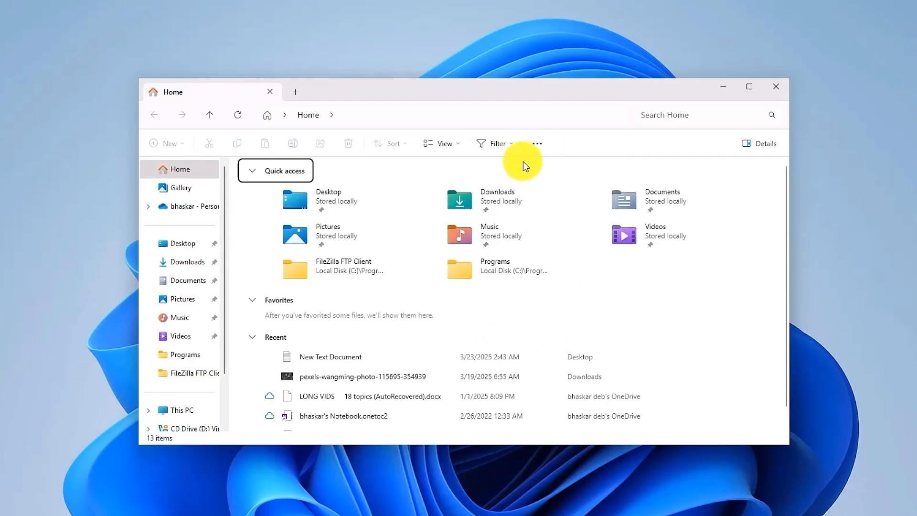
- Enable 'Show hidden files, folders, and drives' in Folder Options and apply the setting
{"action": "left_click", "coordinate": [538, 144]}
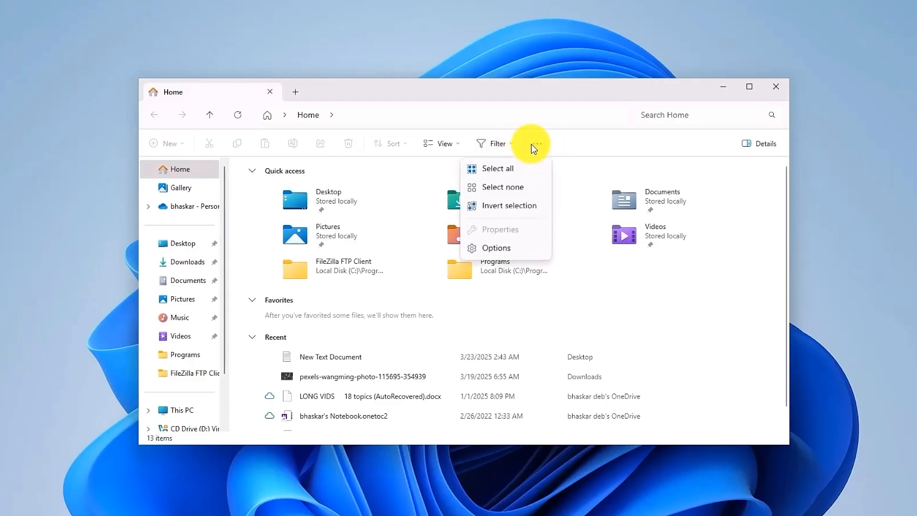
{"action": "left_click", "coordinate": [495, 248]}
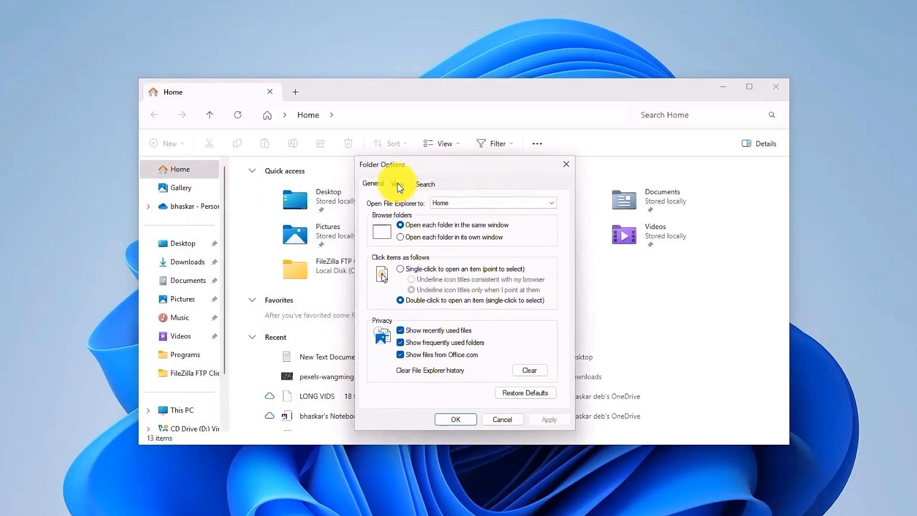
{"action": "left_click", "coordinate": [397, 183]}
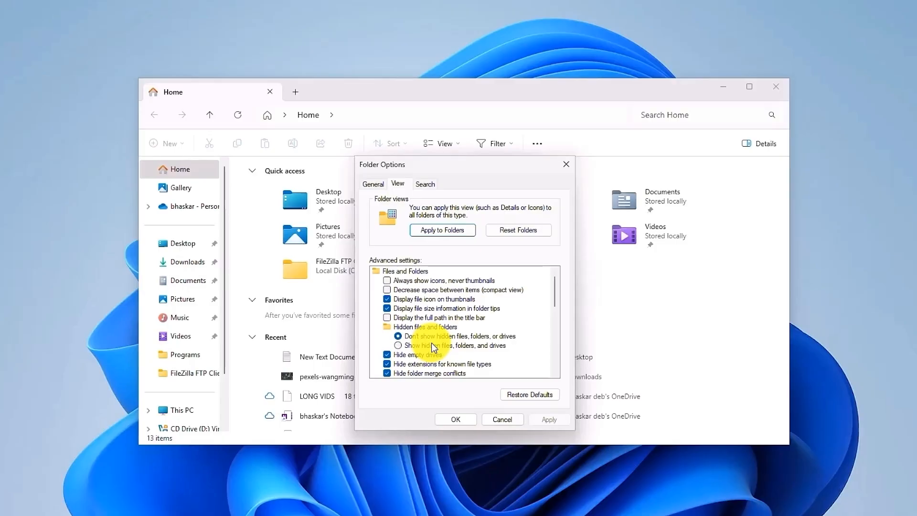
{"action": "left_click", "coordinate": [399, 345]}
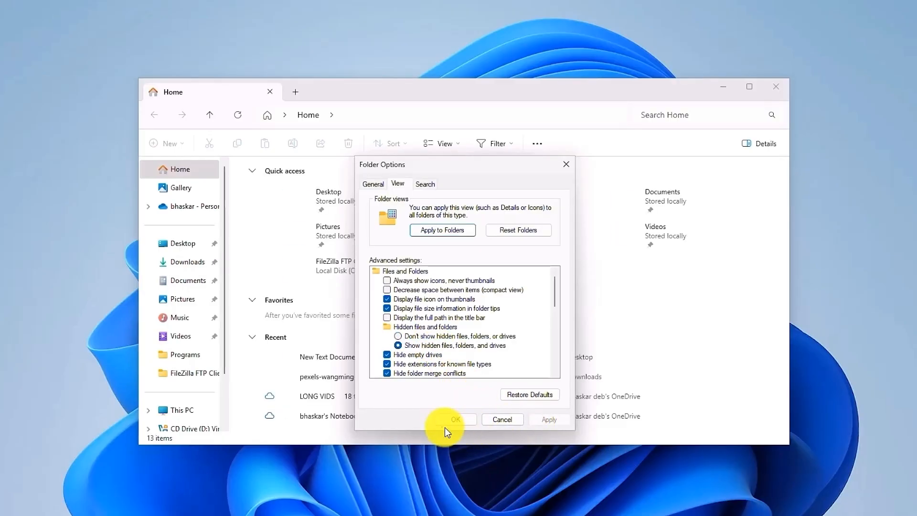
{"action": "left_click", "coordinate": [456, 419]}
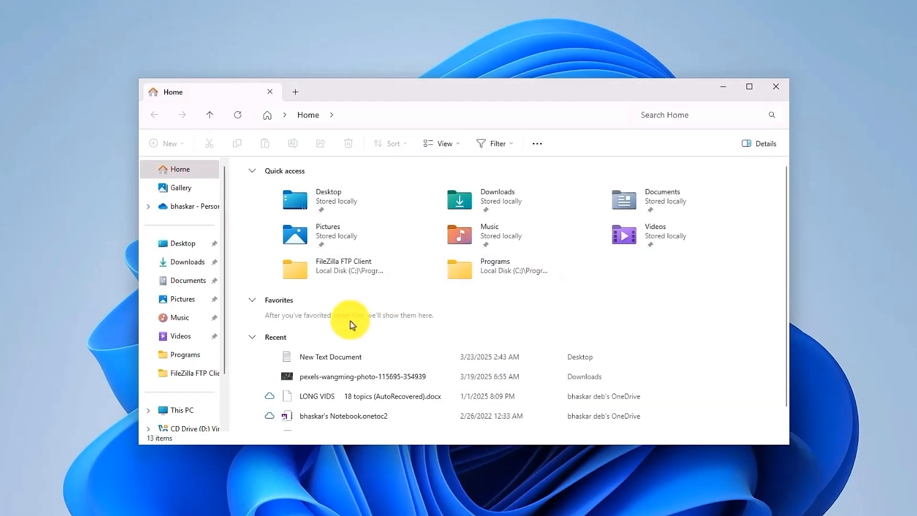
{"action": "mouse_move", "coordinate": [181, 410]}
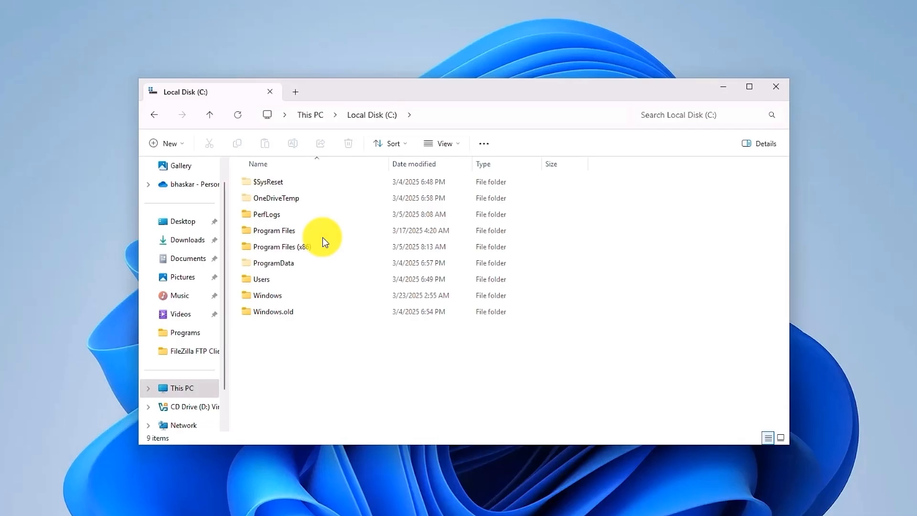
{"action": "mouse_move", "coordinate": [396, 337]}
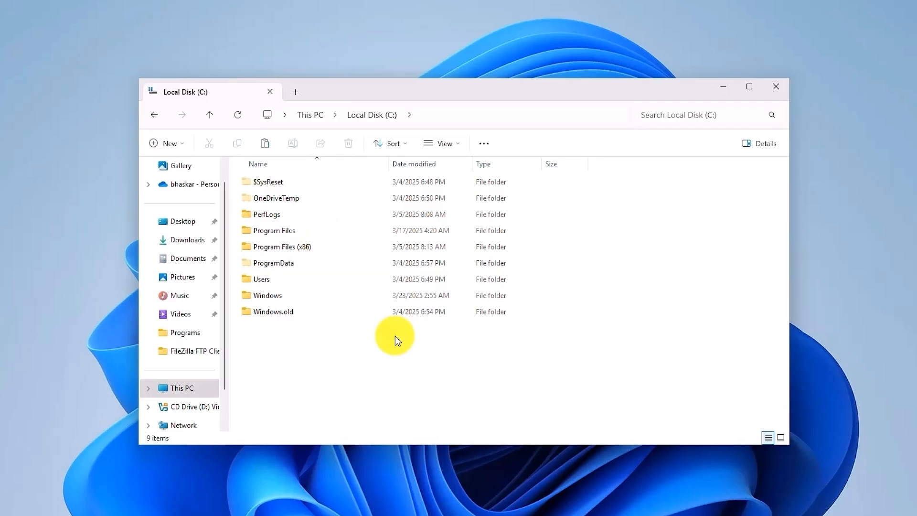
{"action": "mouse_move", "coordinate": [370, 330]}
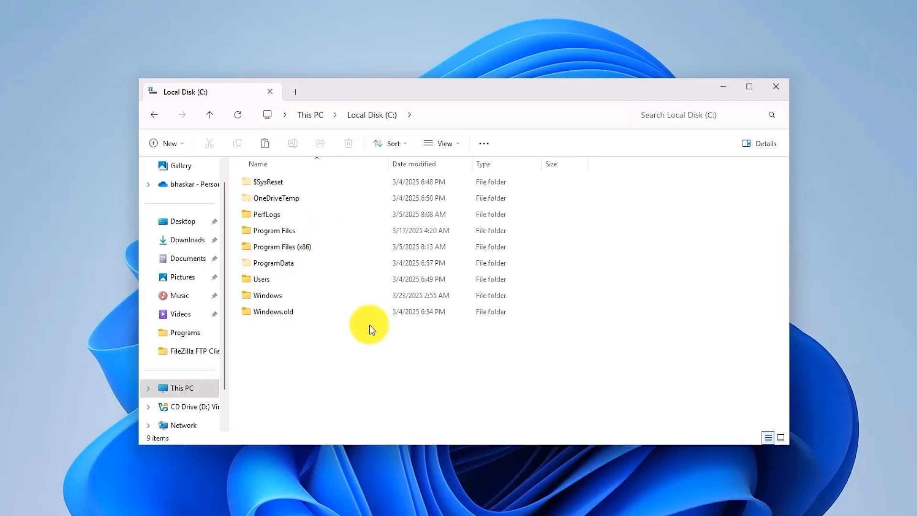
- Navigate into Windows > System32 > drivers on Local Disk (C:) where ene.sys is listed
{"action": "double_click", "coordinate": [267, 295]}
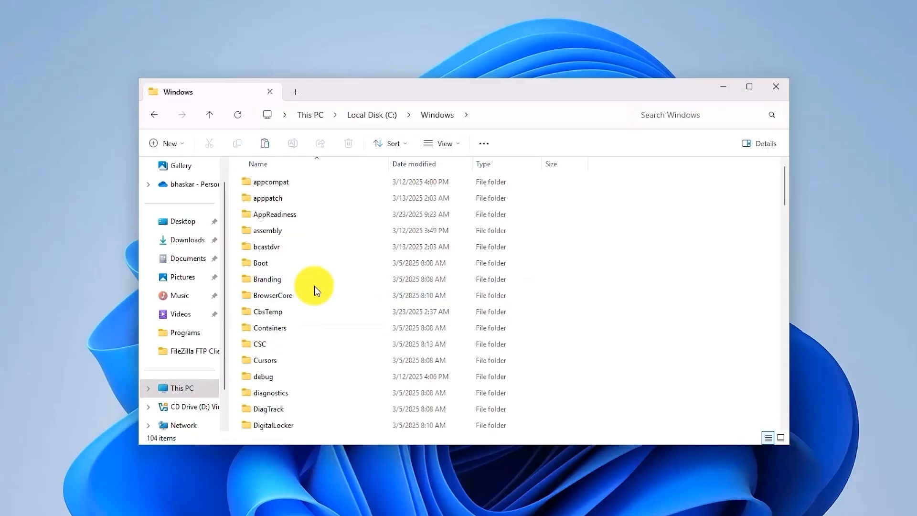
{"action": "left_click", "coordinate": [261, 263]}
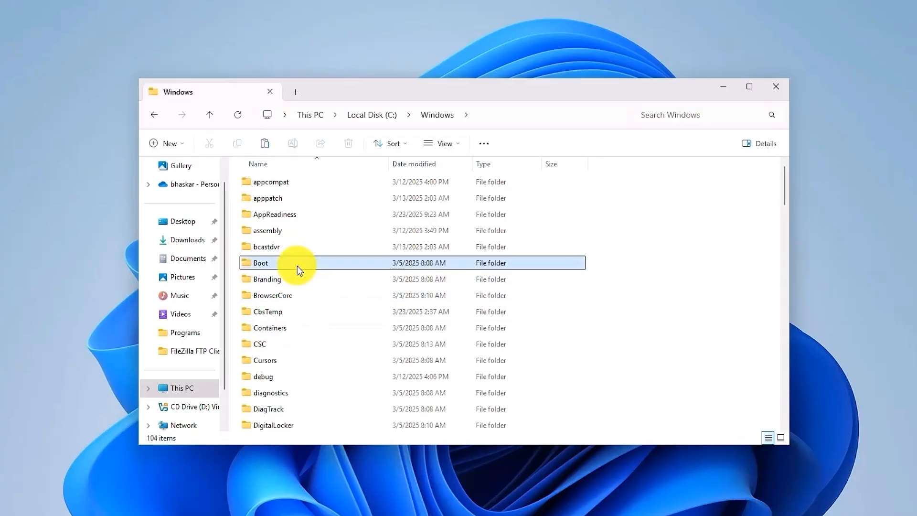
{"action": "double_click", "coordinate": [260, 262]}
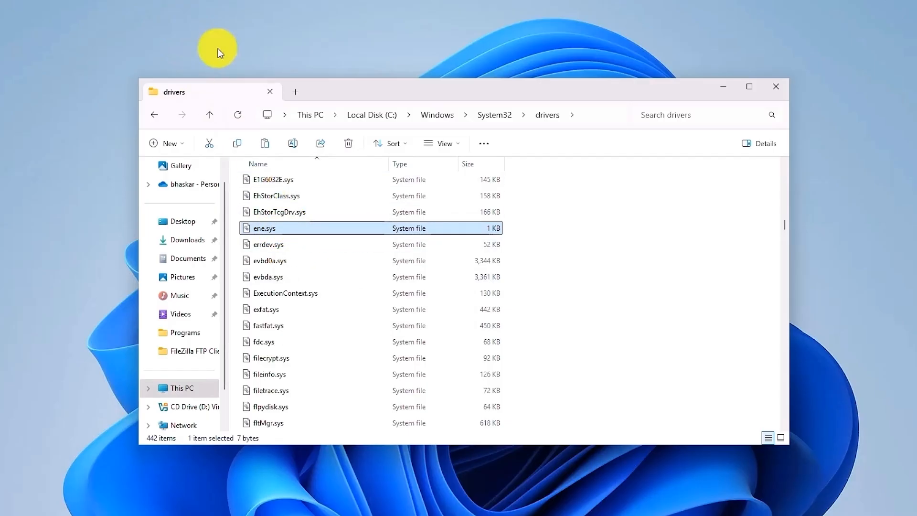
{"action": "mouse_move", "coordinate": [556, 259]}
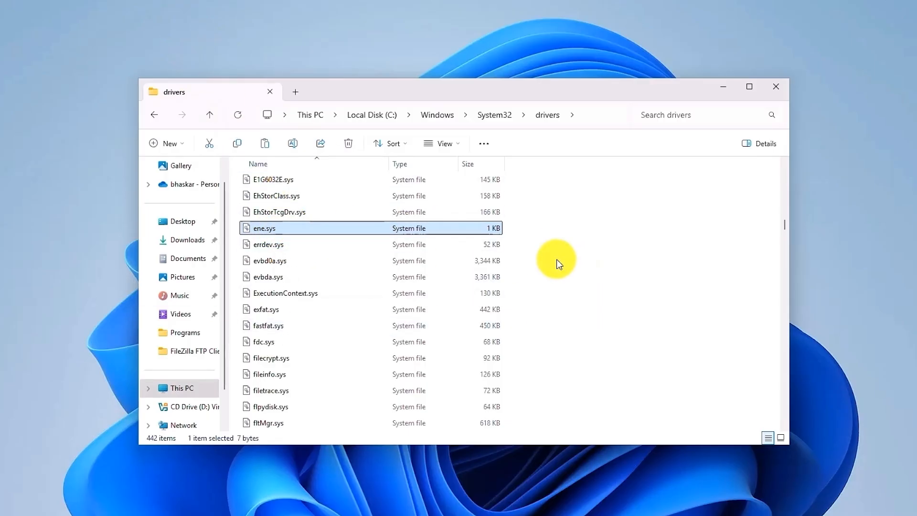
{"action": "mouse_move", "coordinate": [364, 222]}
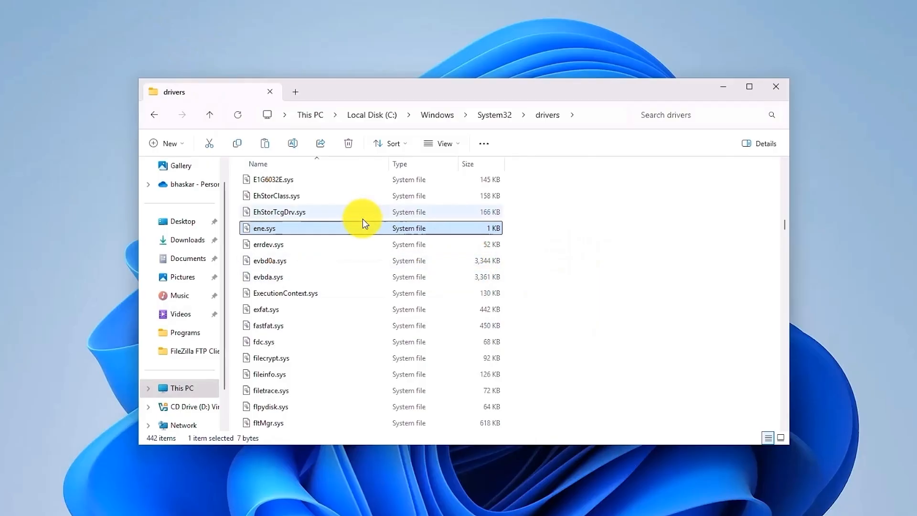
- Rename the ene.sys driver file and grant administrator permission for the operation
{"action": "right_click", "coordinate": [265, 227]}
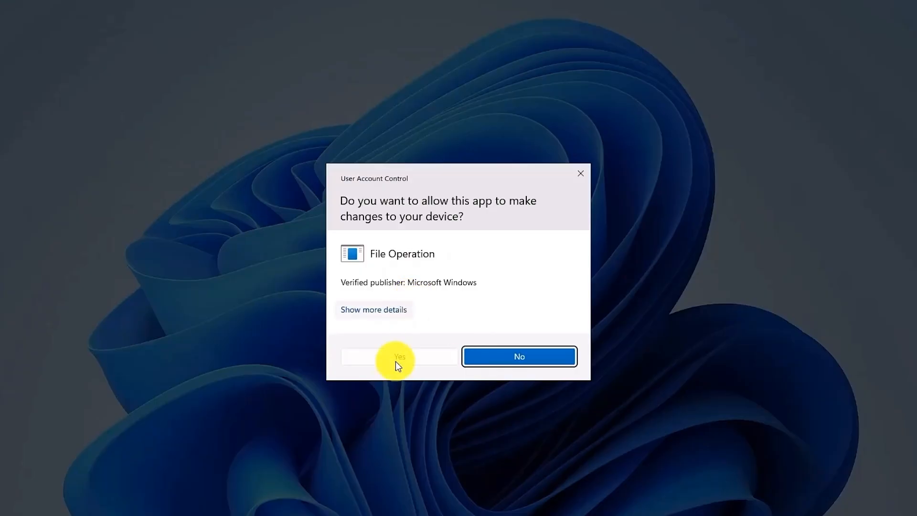
{"action": "left_click", "coordinate": [398, 356]}
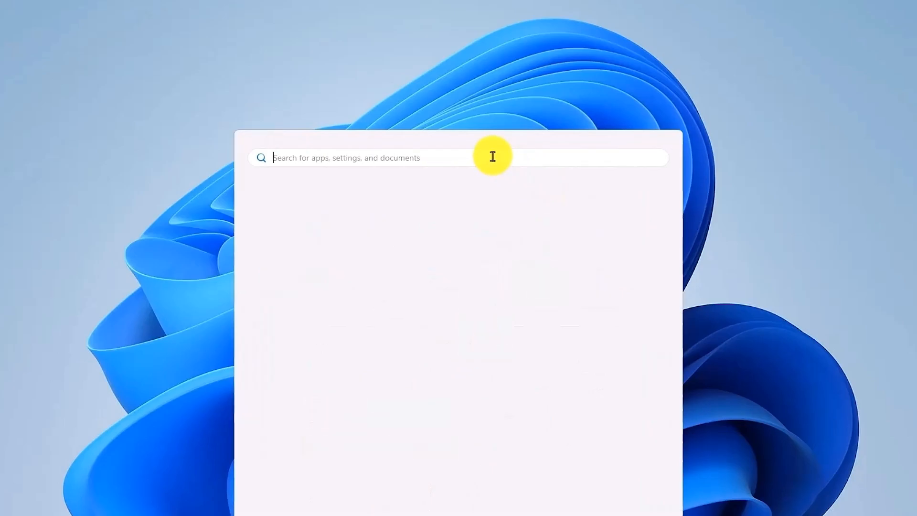
- Search 'core isolation', switch the Memory integrity toggle and approve the permission prompt
{"action": "type", "text": "core isolation"}
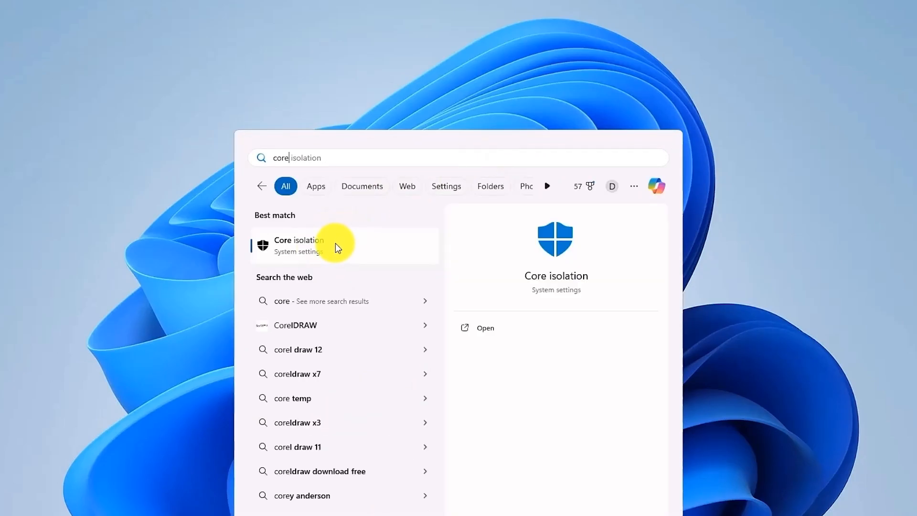
{"action": "left_click", "coordinate": [298, 246]}
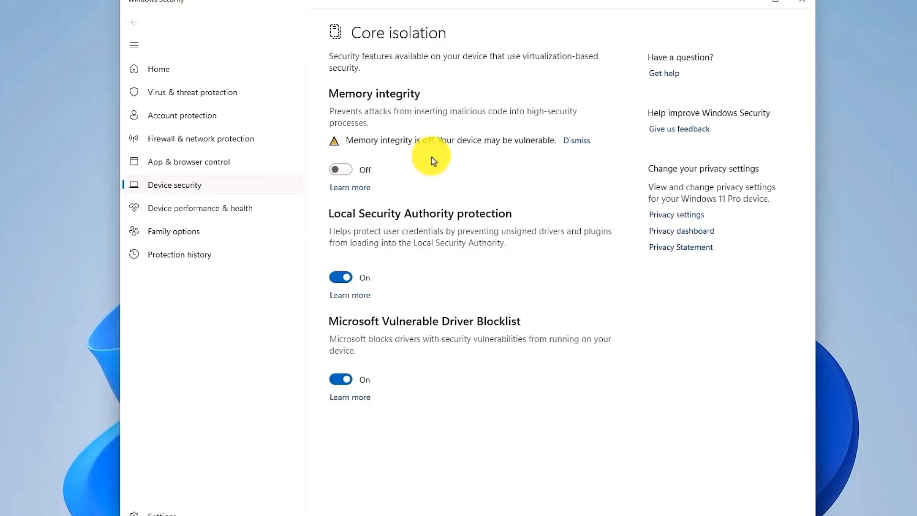
{"action": "mouse_move", "coordinate": [384, 104]}
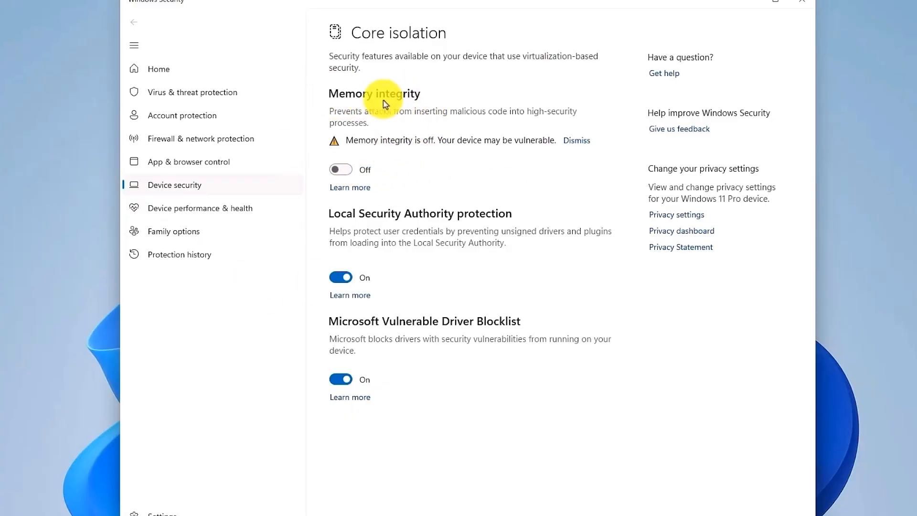
{"action": "left_click", "coordinate": [340, 170]}
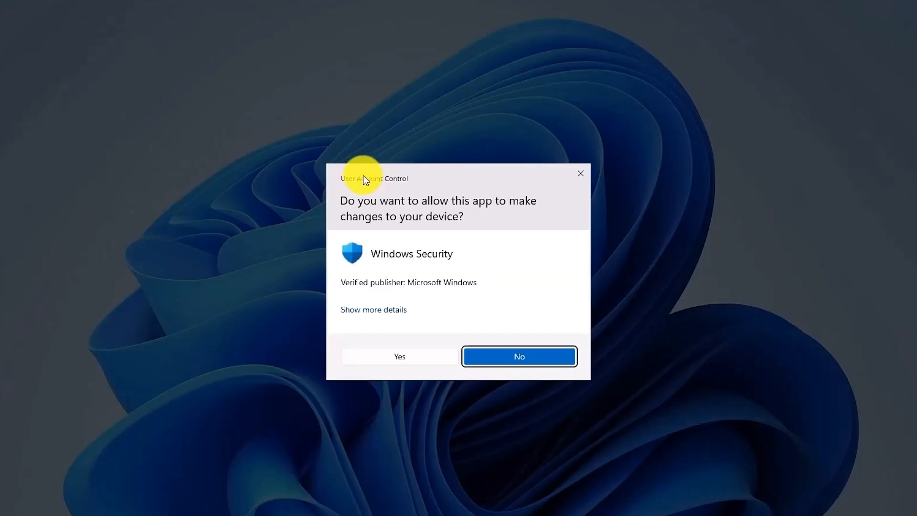
{"action": "left_click", "coordinate": [400, 356]}
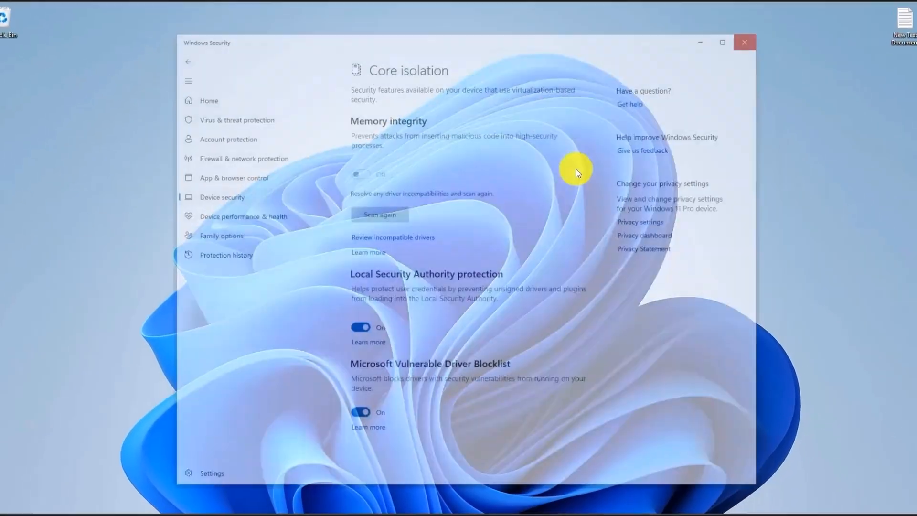
- Close Windows Security, leaving the empty desktop showing
{"action": "left_click", "coordinate": [577, 483]}
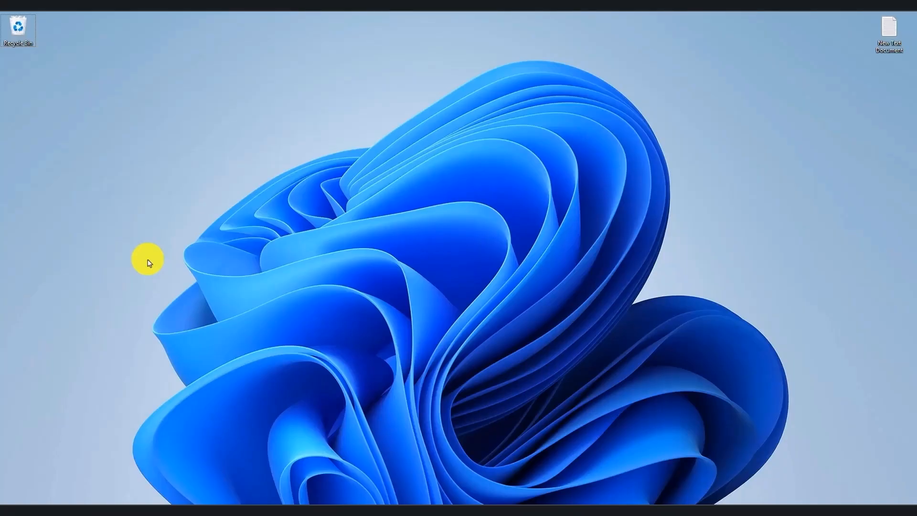
{"action": "left_click", "coordinate": [148, 259]}
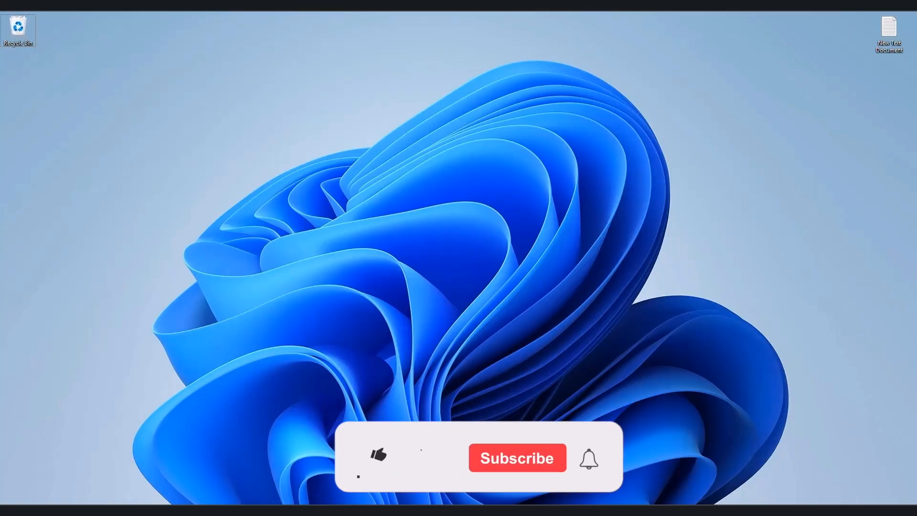
{"action": "left_click", "coordinate": [516, 458]}
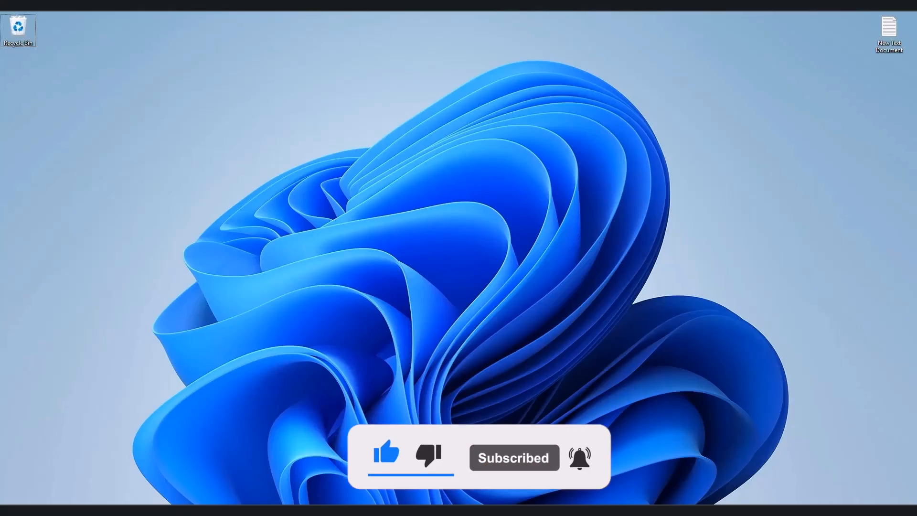